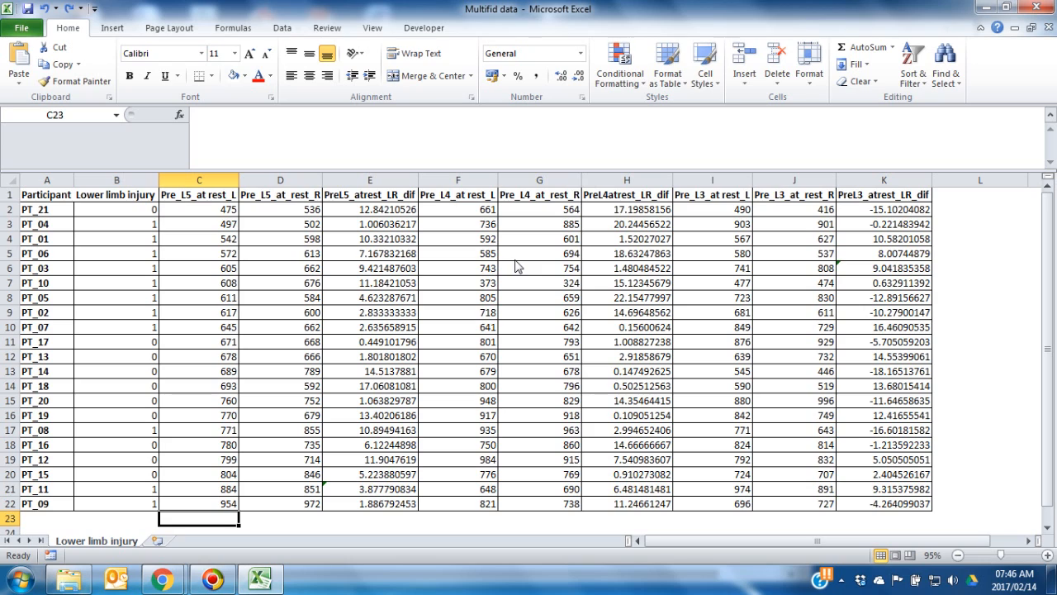
pyautogui.moveTo(239, 529)
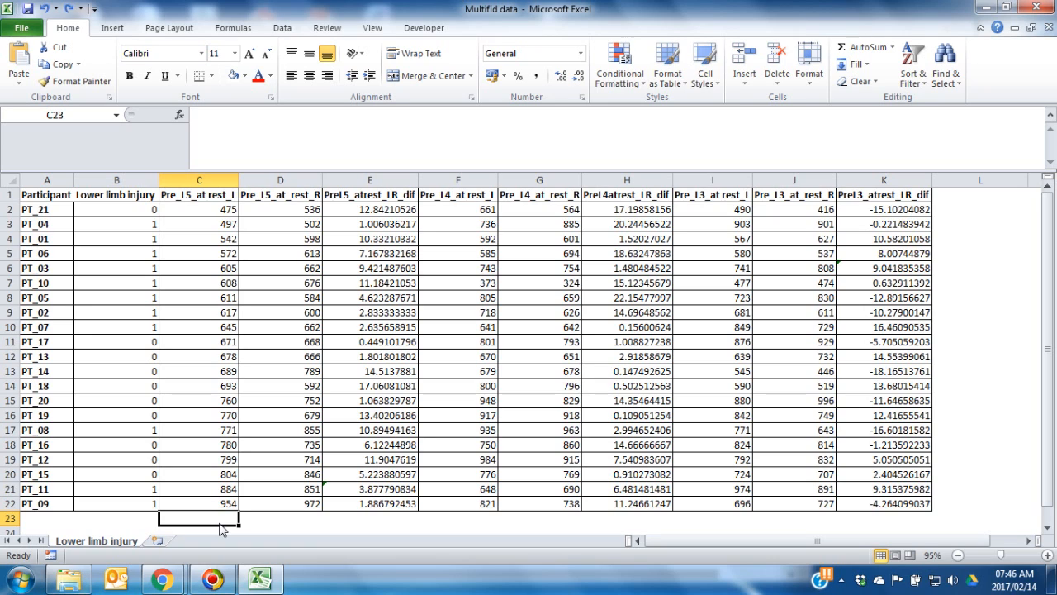
pyautogui.moveTo(865, 46)
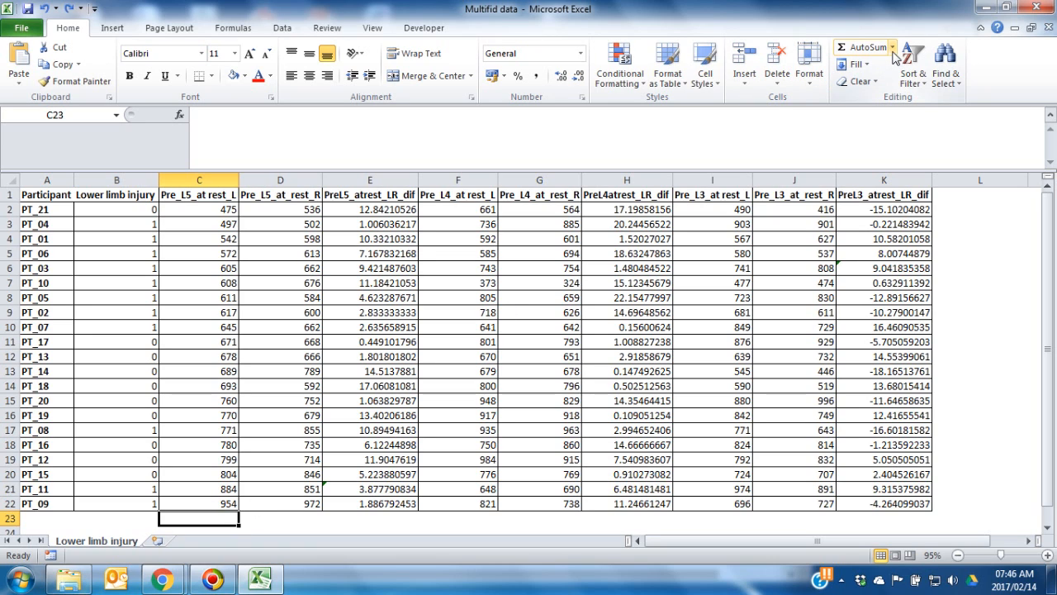
# Step: Average column C into C23 via AutoSum, giving 686.9047619
pyautogui.click(863, 46)
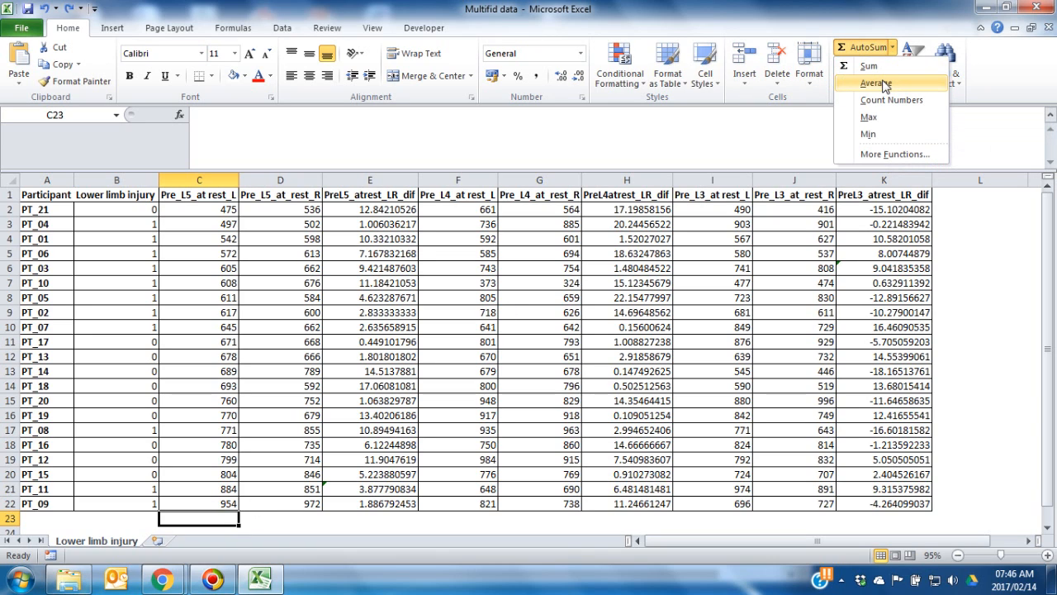
pyautogui.click(876, 82)
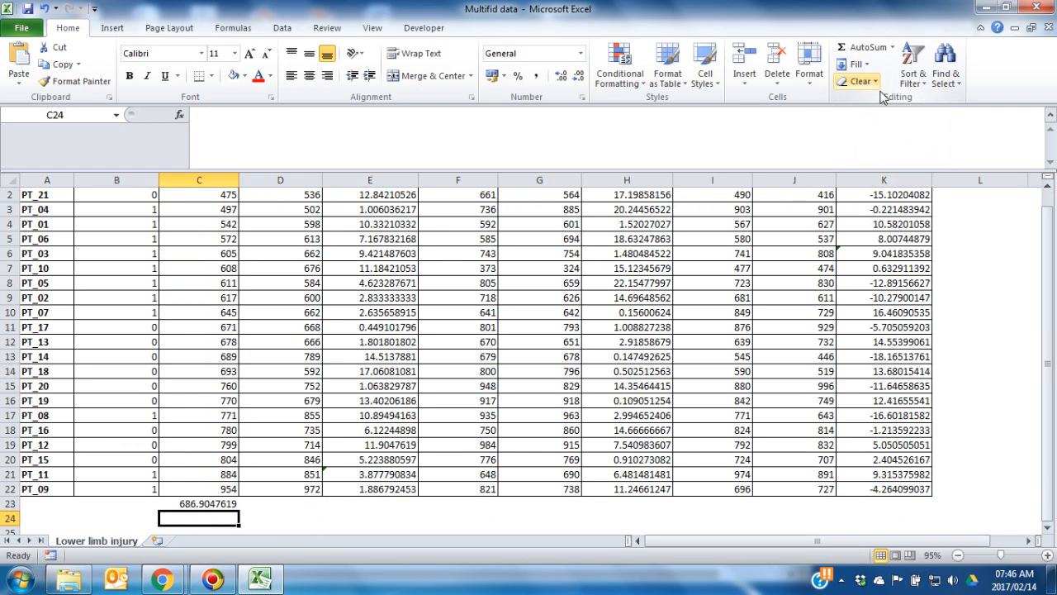
# Step: Enter =AVERAGE(D2:D22) in D23, giving 692.952381
pyautogui.click(281, 504)
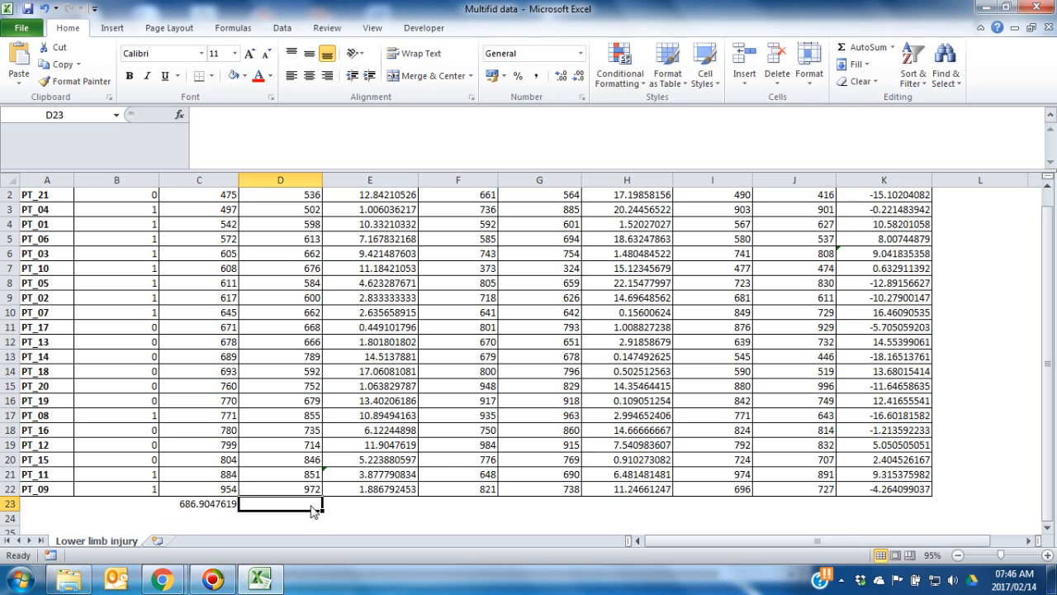
pyautogui.write('=')
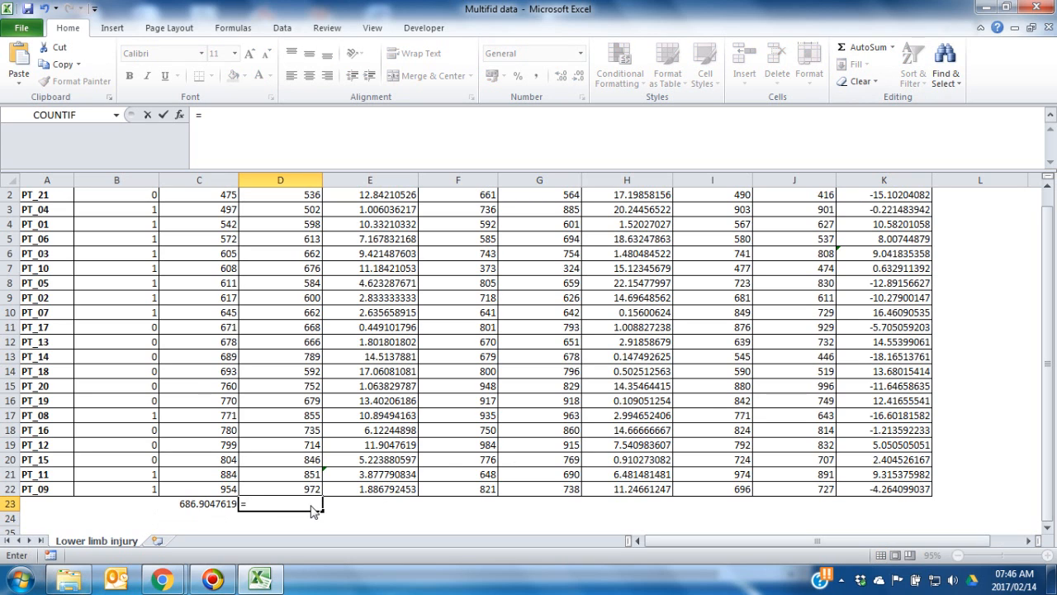
pyautogui.write('av')
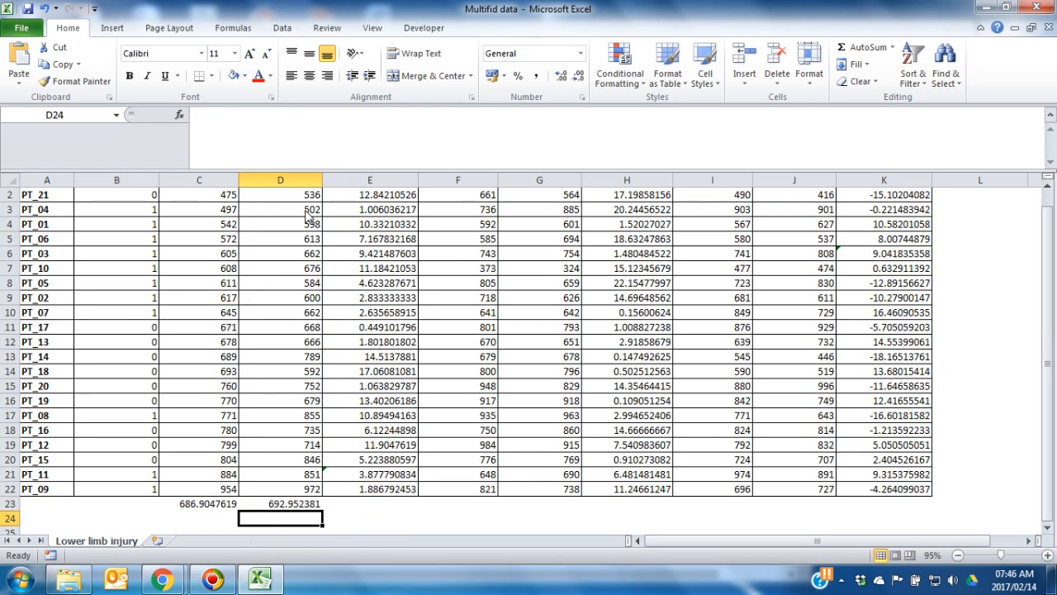
pyautogui.moveTo(221, 519)
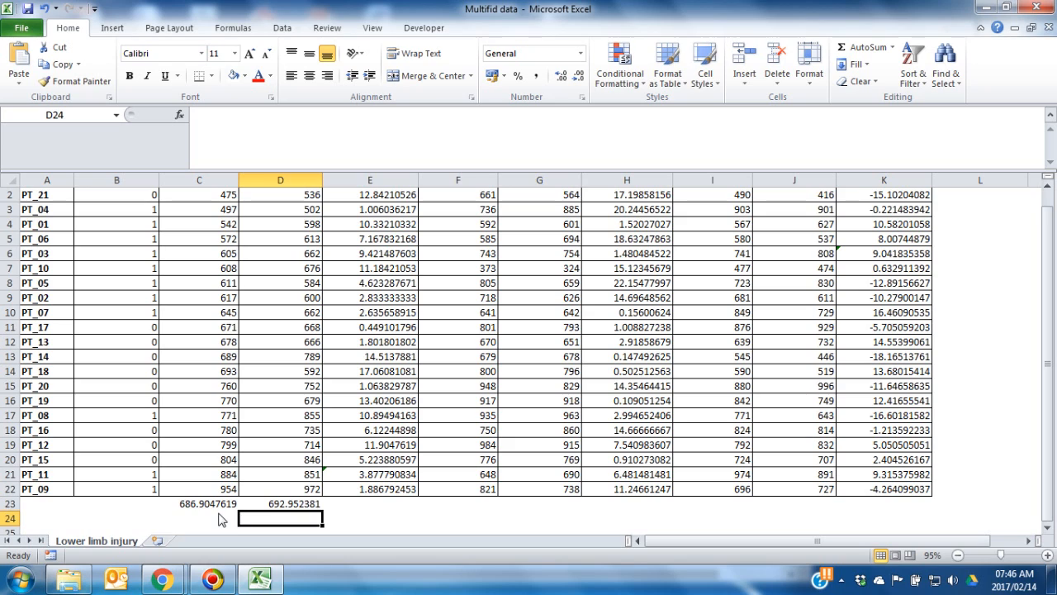
# Step: Copy D23's average formula across row 23 through K23
pyautogui.click(281, 504)
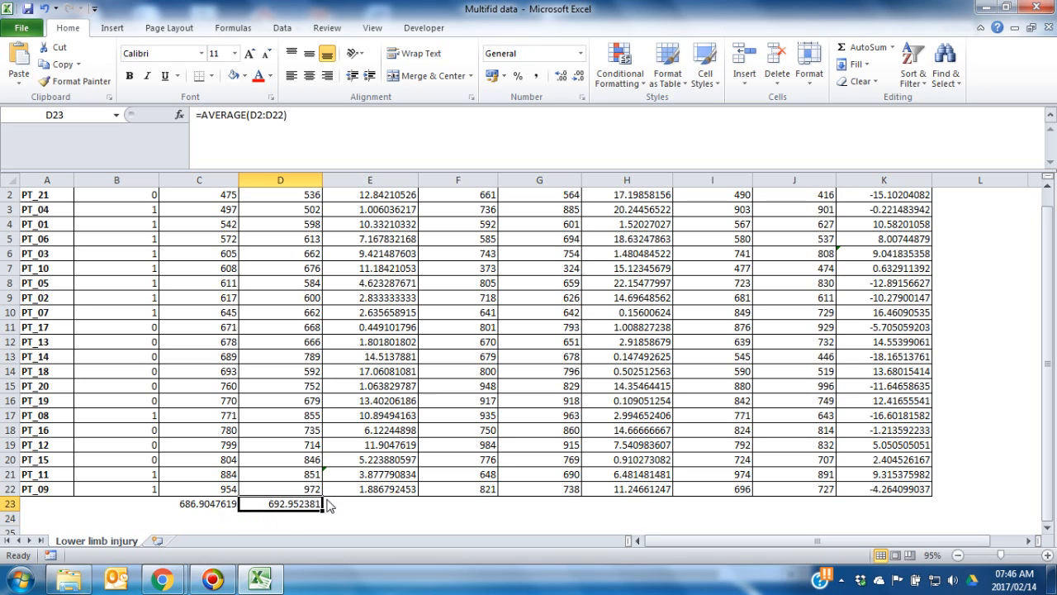
pyautogui.moveTo(323, 515)
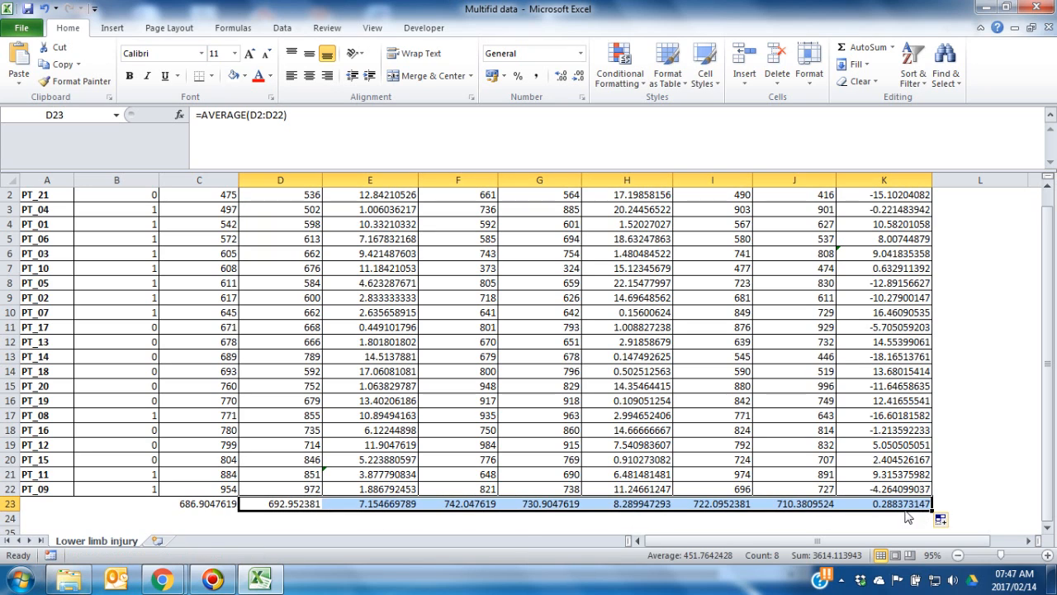
pyautogui.click(198, 519)
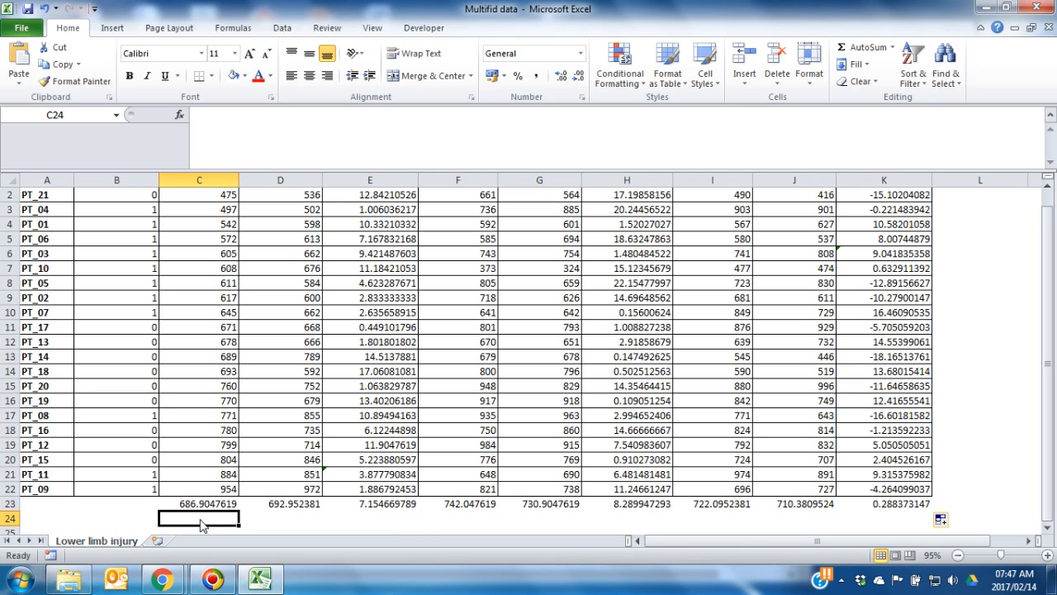
# Step: Enter =STDEV(C2:C22) in C24, giving 123.5576403
pyautogui.write('=st')
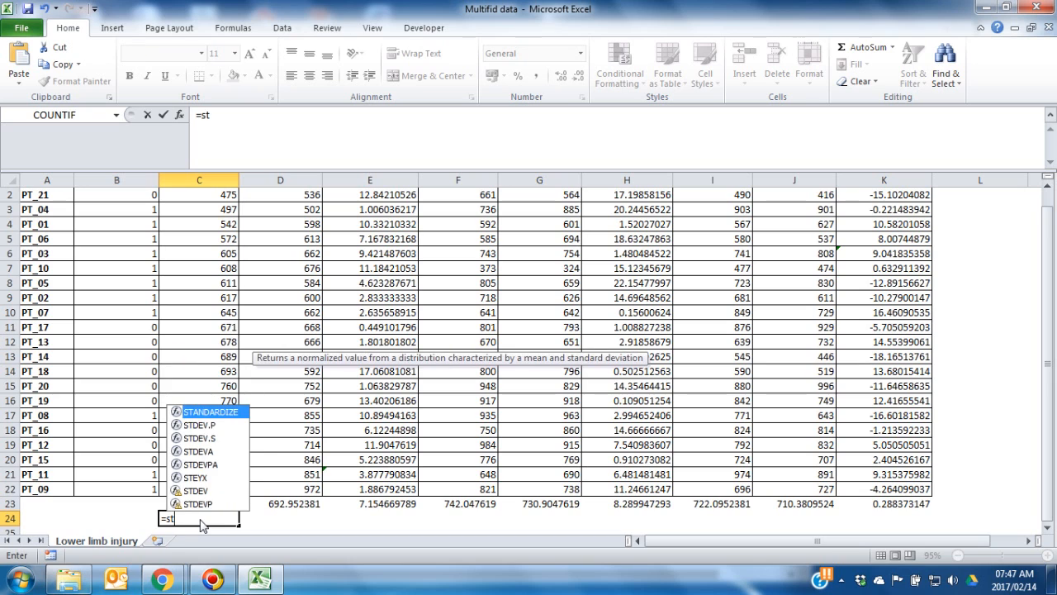
pyautogui.moveTo(212, 495)
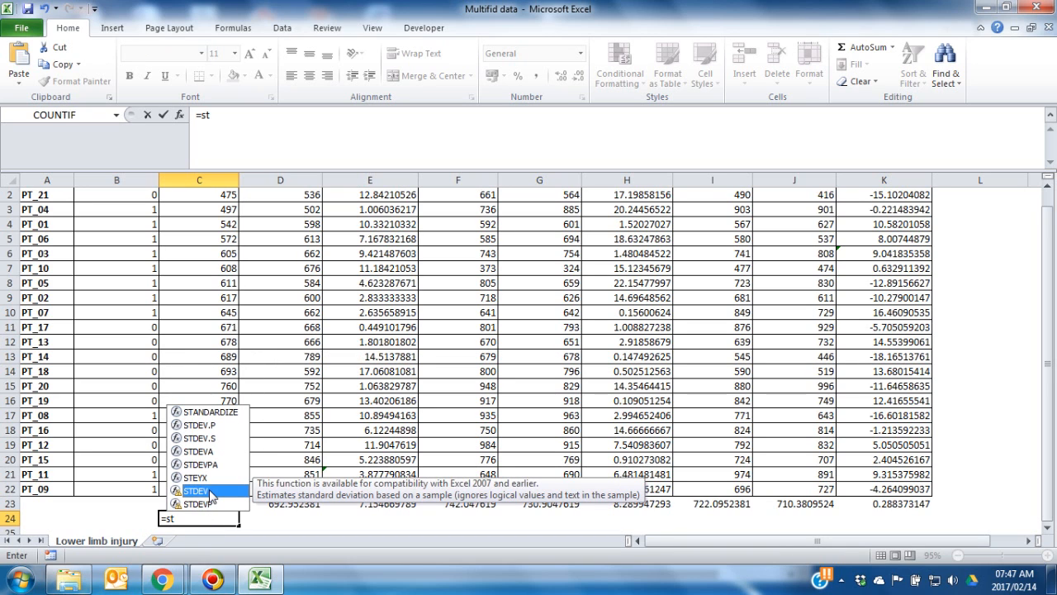
pyautogui.doubleClick(194, 489)
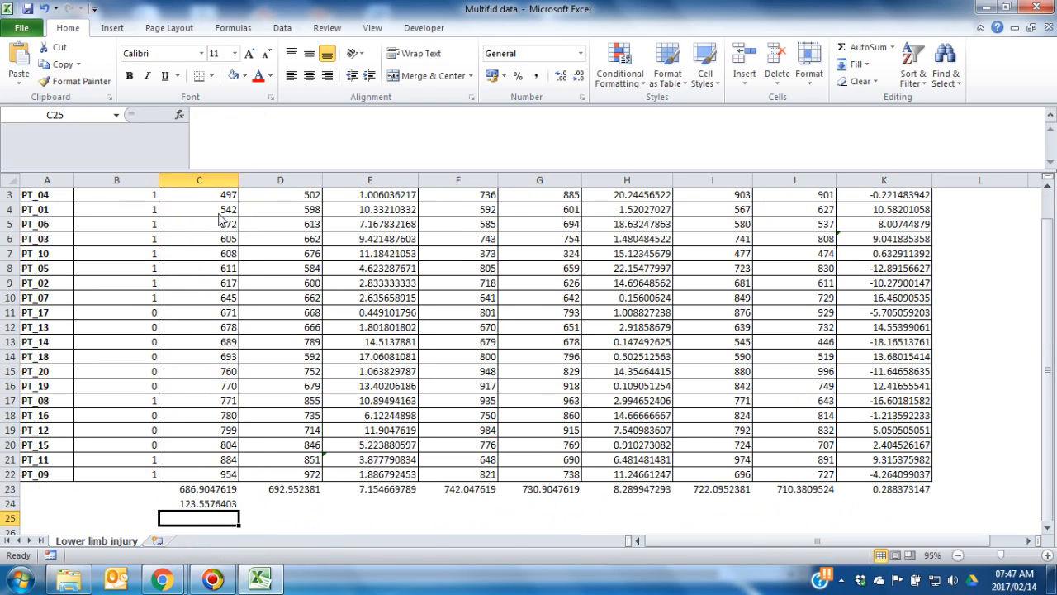
# Step: Copy C24's STDEV formula across row 24 through K24
pyautogui.click(198, 502)
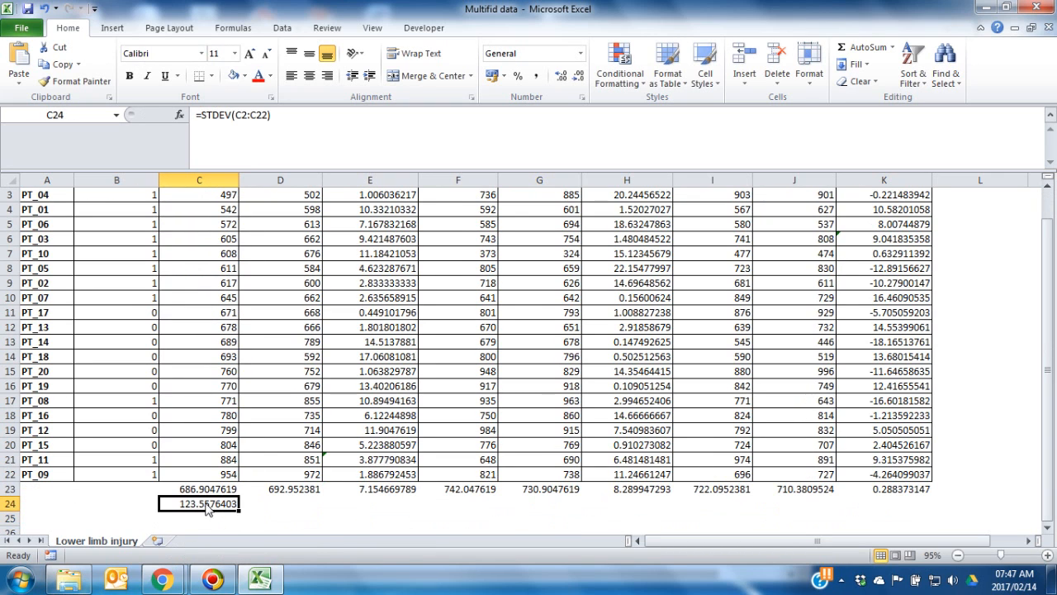
pyautogui.moveTo(231, 504); pyautogui.dragTo(416, 504)
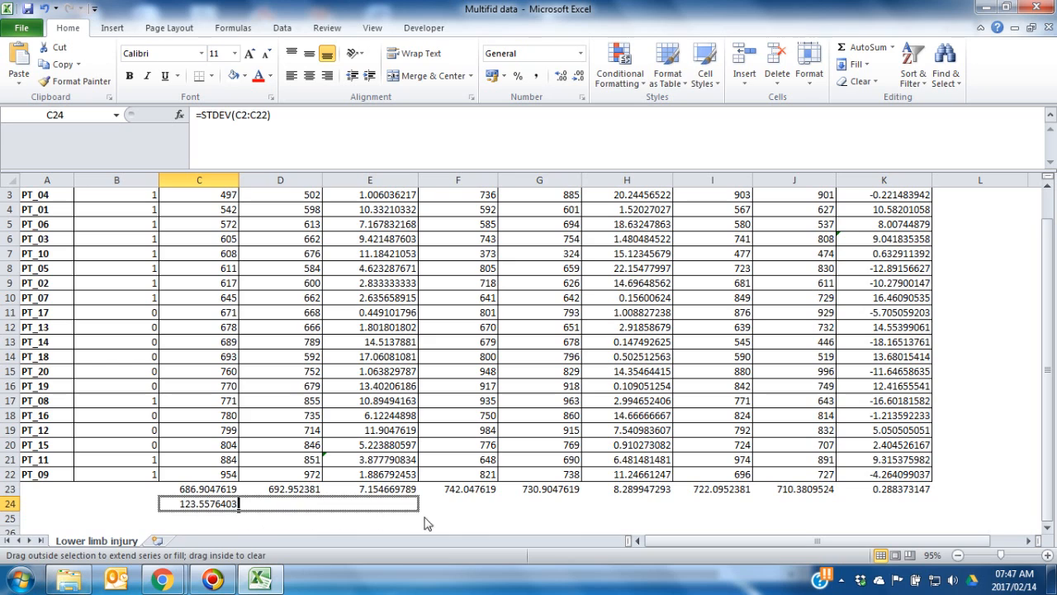
pyautogui.moveTo(237, 502); pyautogui.dragTo(909, 502)
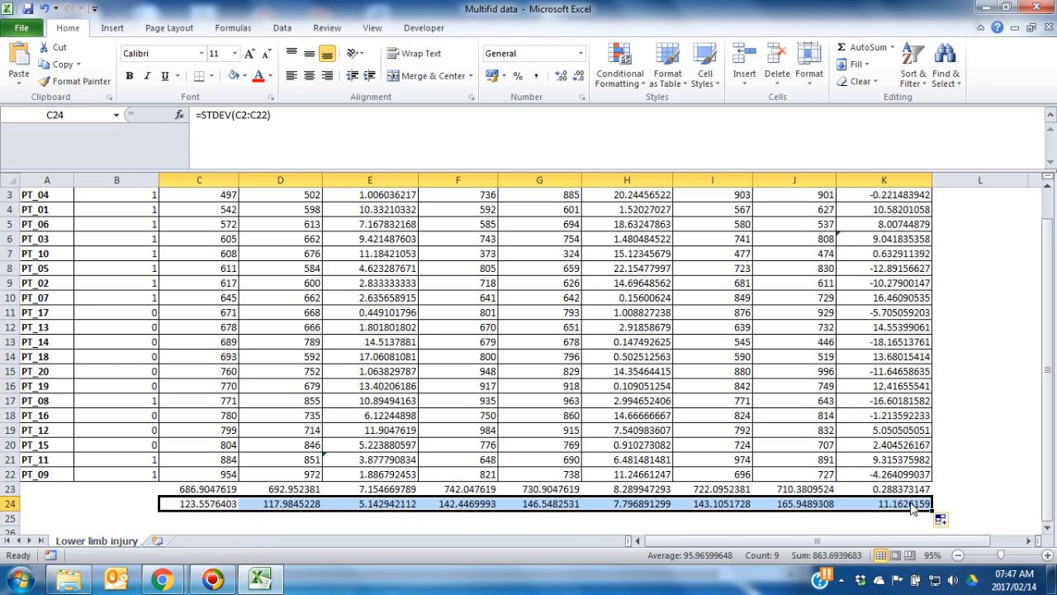